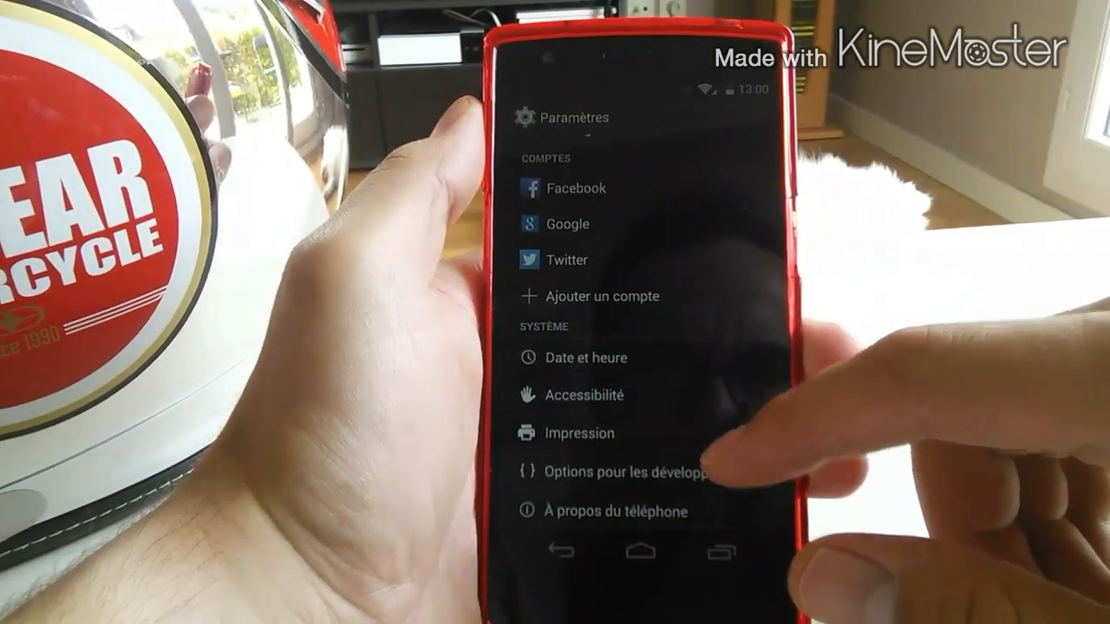
# Step: Open Options pour les développeurs to view the runtime selection set to Utiliser ART
pyautogui.click(631, 473)
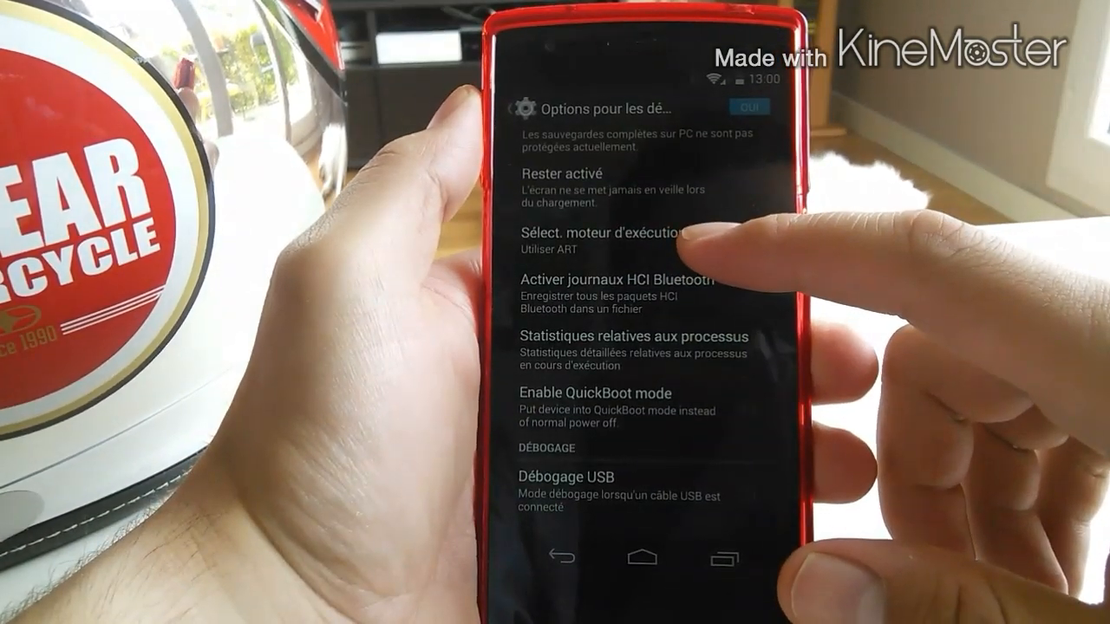